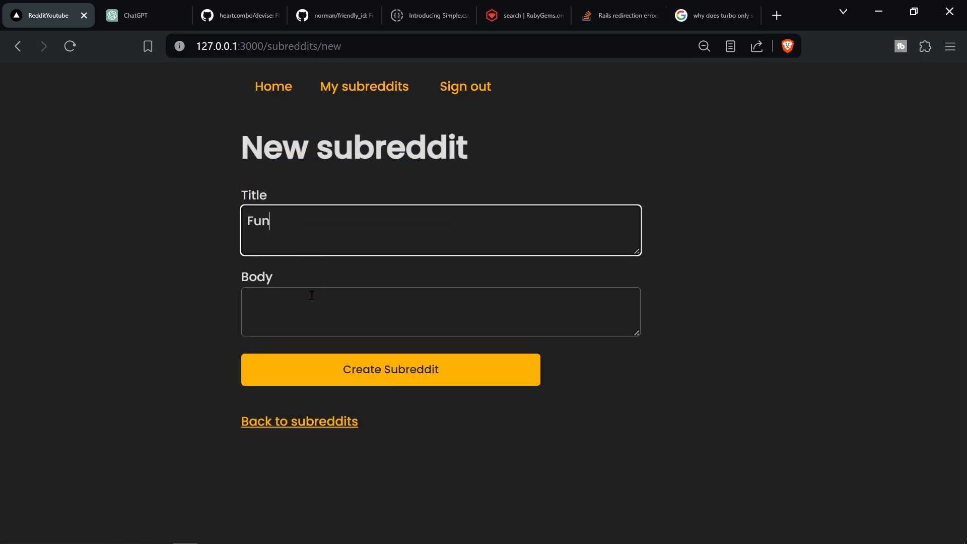
- Create the subreddits 'Funny' and 'ireland' through the New subreddit form
type("nu")
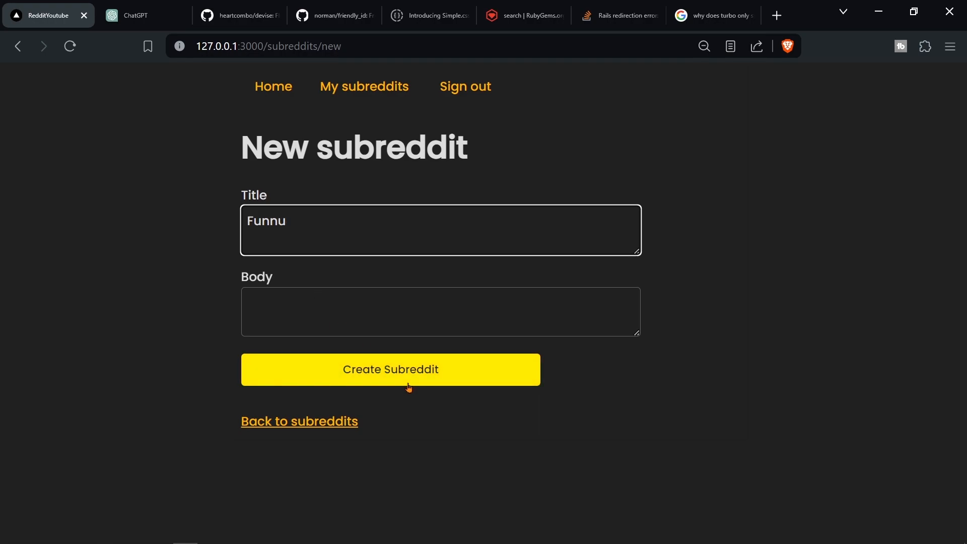
left_click(390, 368)
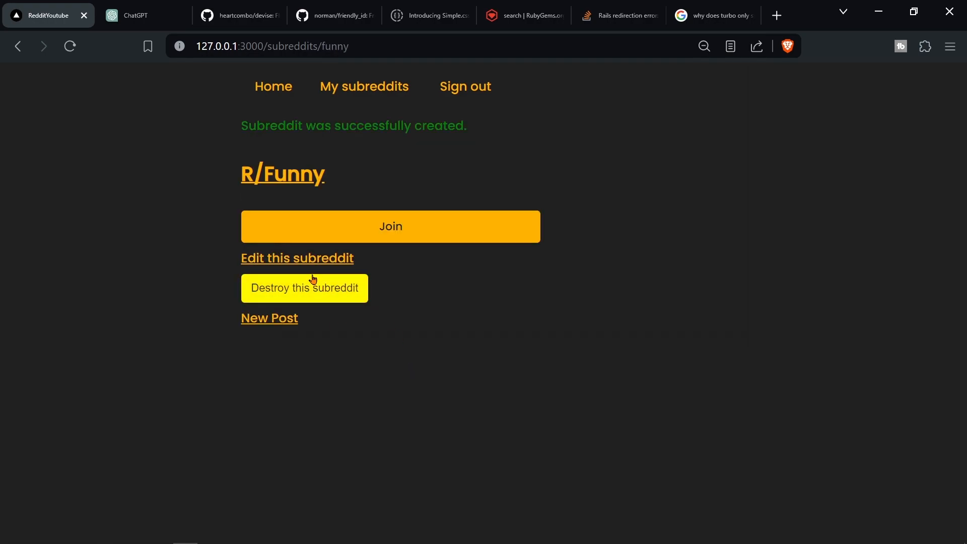
left_click(364, 86)
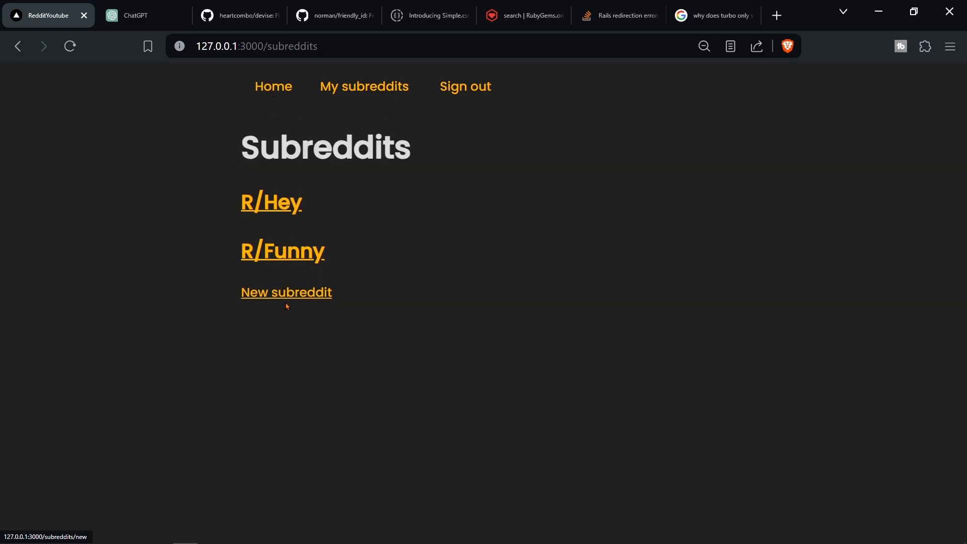
left_click(286, 292)
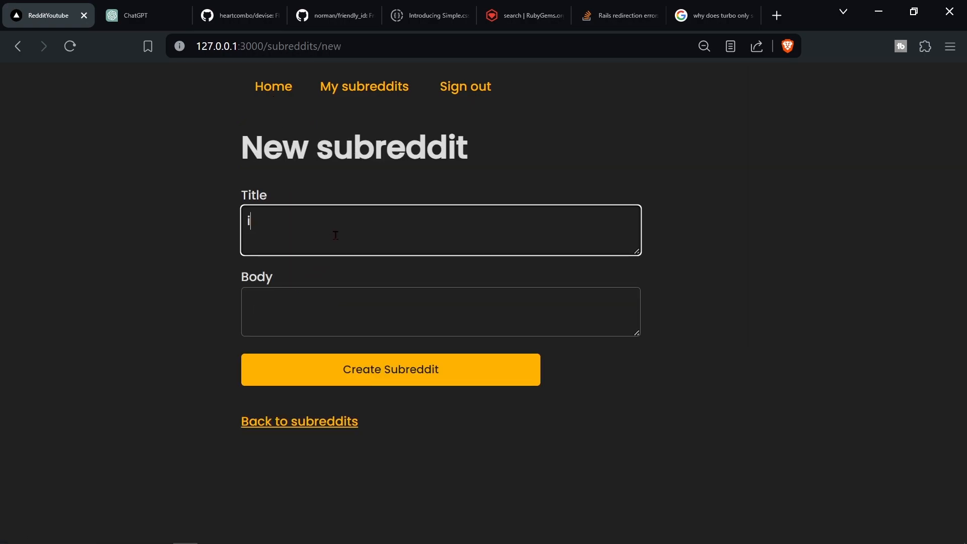
left_click(390, 369)
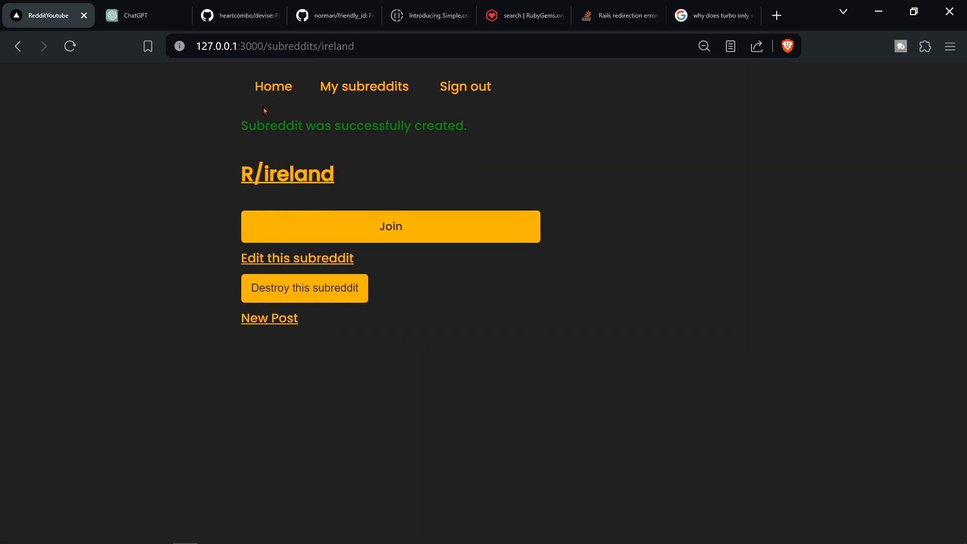
left_click(363, 86)
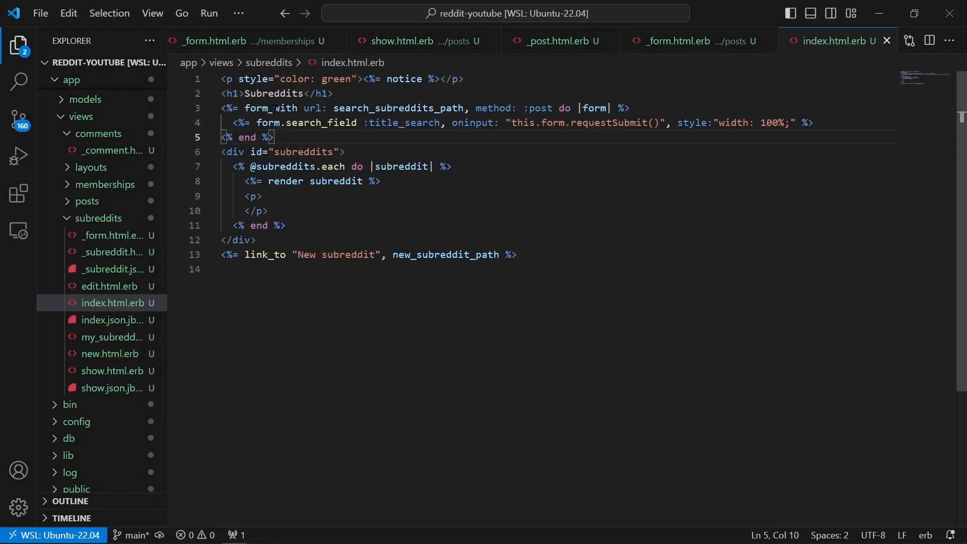
- Retitle index.html.erb 'Search for a subreddit', add div#search_results, and check it in the browser
double_click(386, 108)
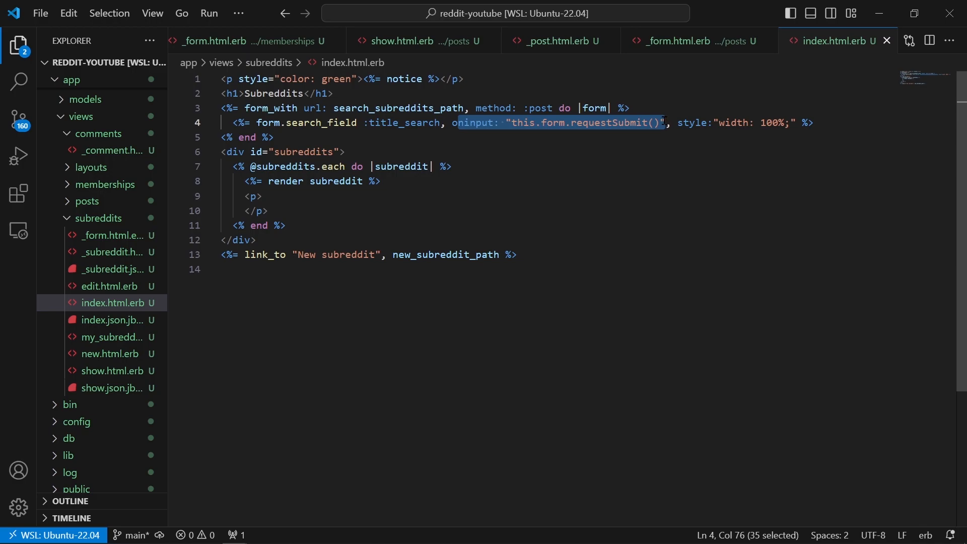
left_click(274, 138)
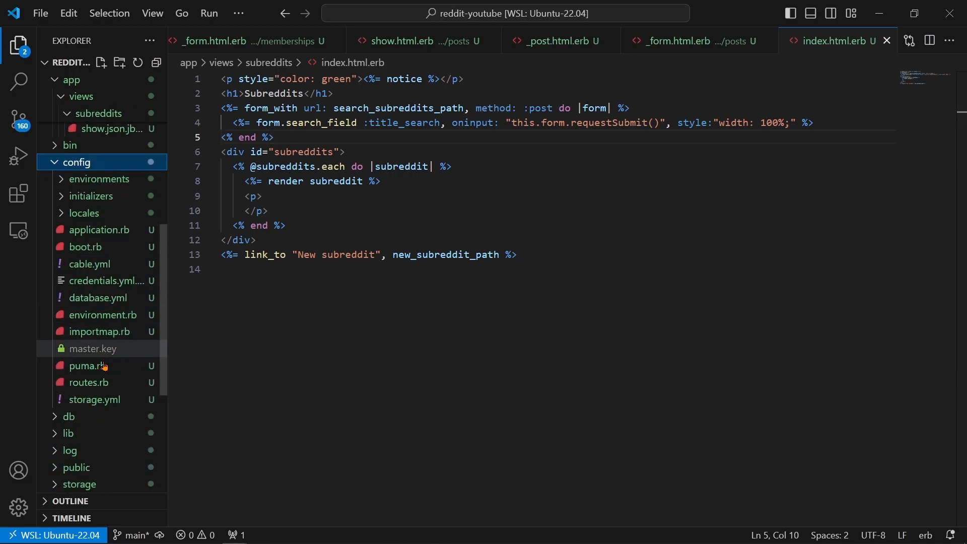
left_click(88, 382)
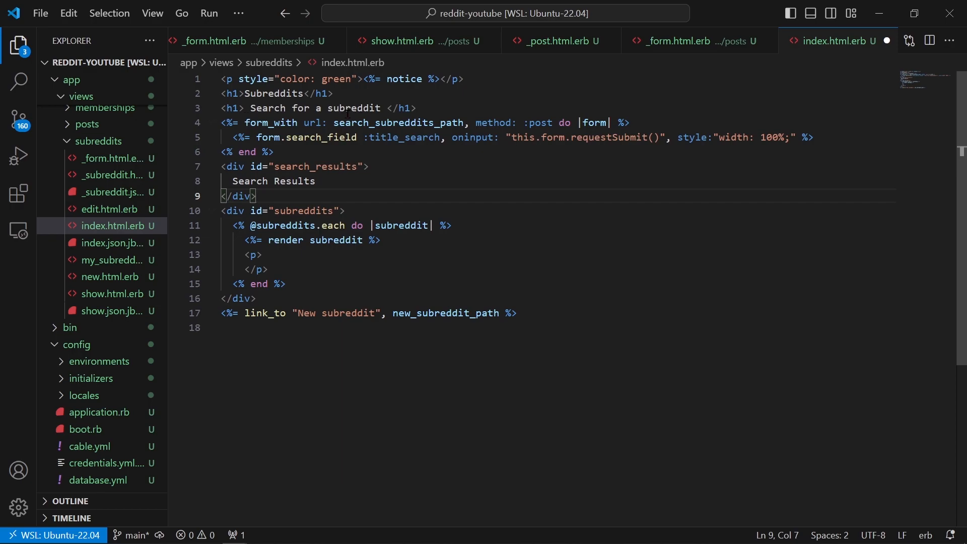
triple_click(274, 93)
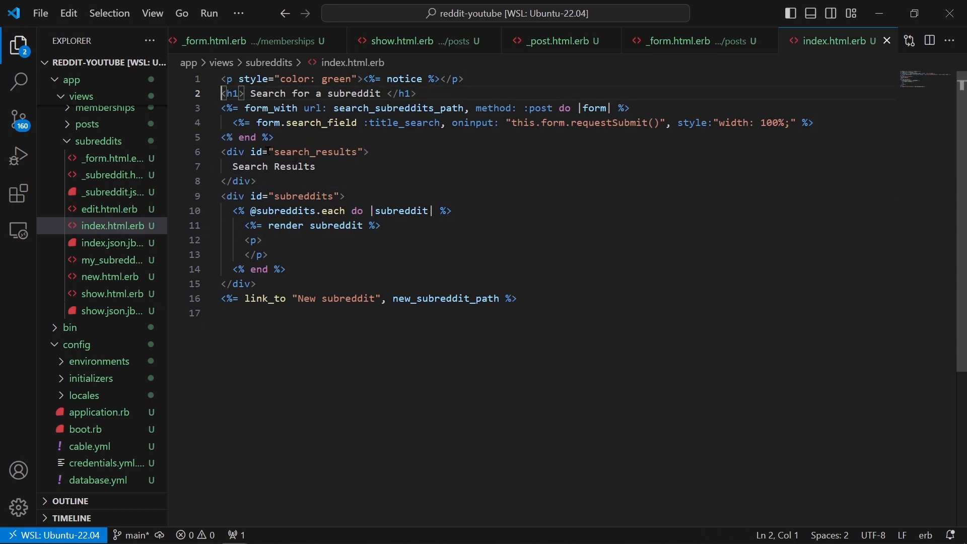
double_click(317, 151)
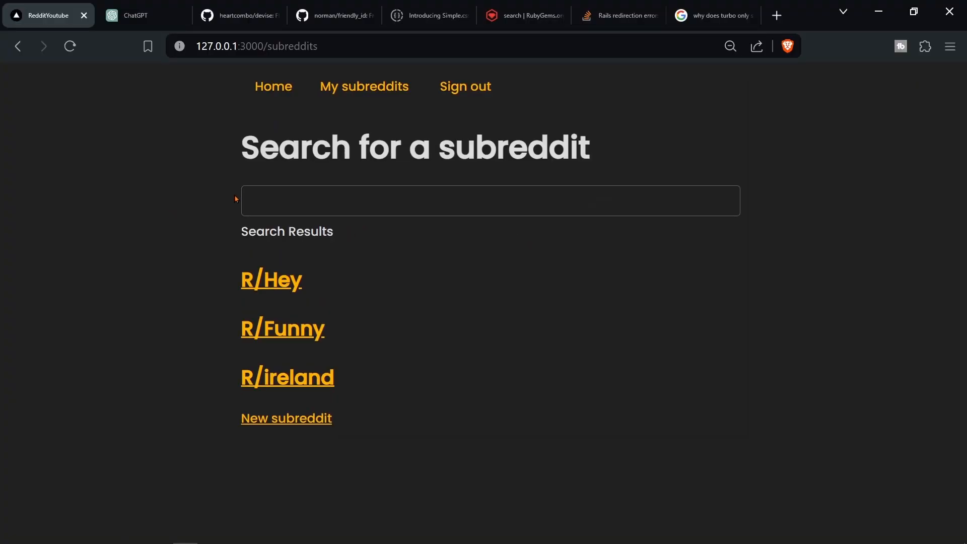
left_click(490, 200)
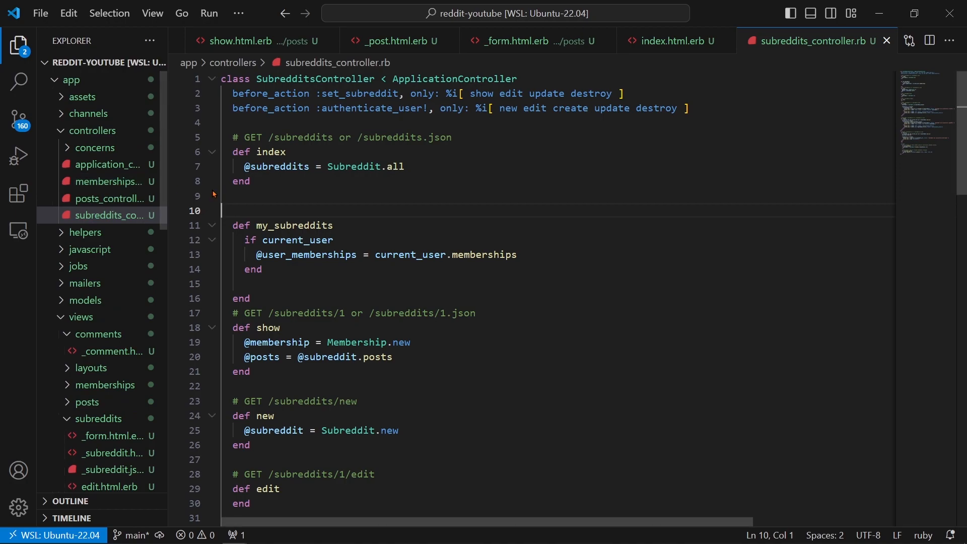
- Add a search action using Subreddit.where title ILIKE with a turbo_stream update of search_results
left_click(256, 196)
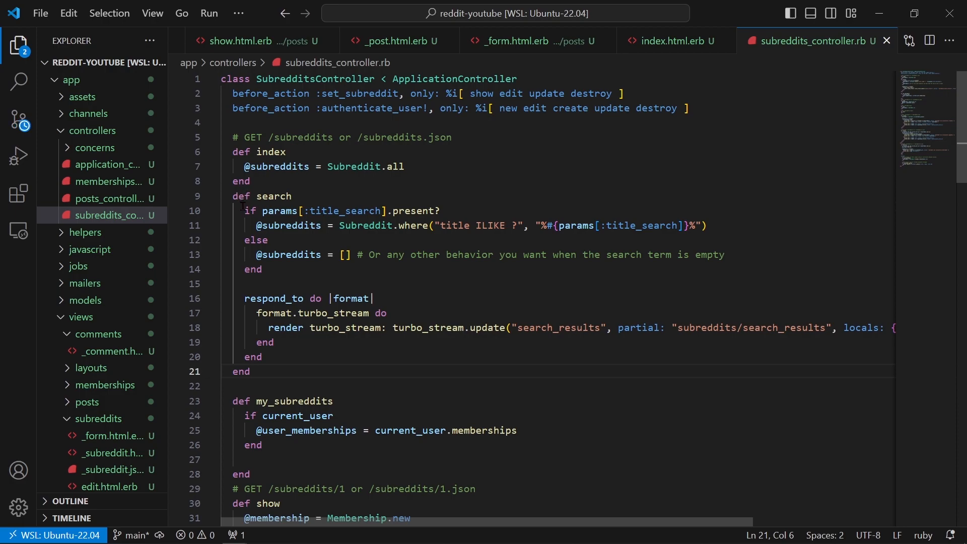
left_click_drag(247, 210, 429, 210)
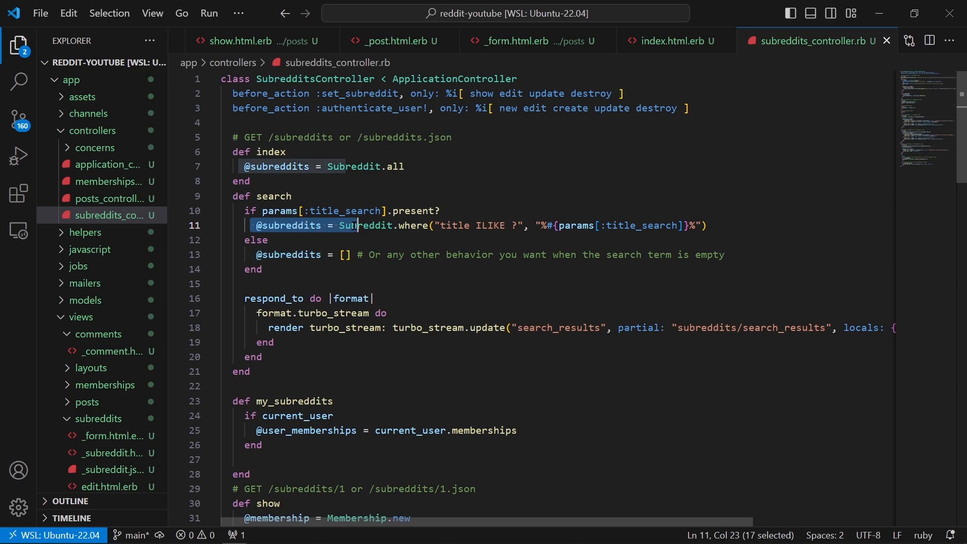
left_click_drag(357, 225, 453, 225)
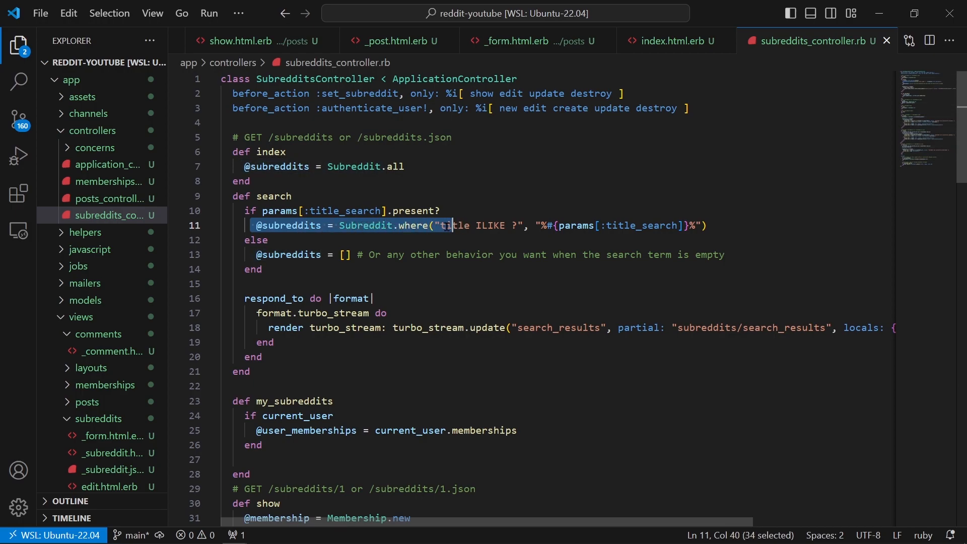
left_click_drag(454, 225, 683, 225)
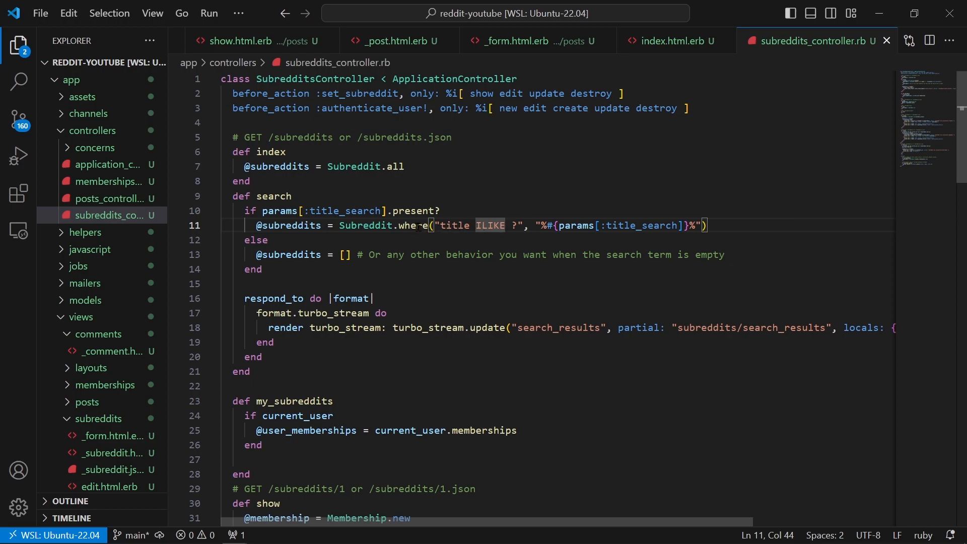
scroll("down", 3)
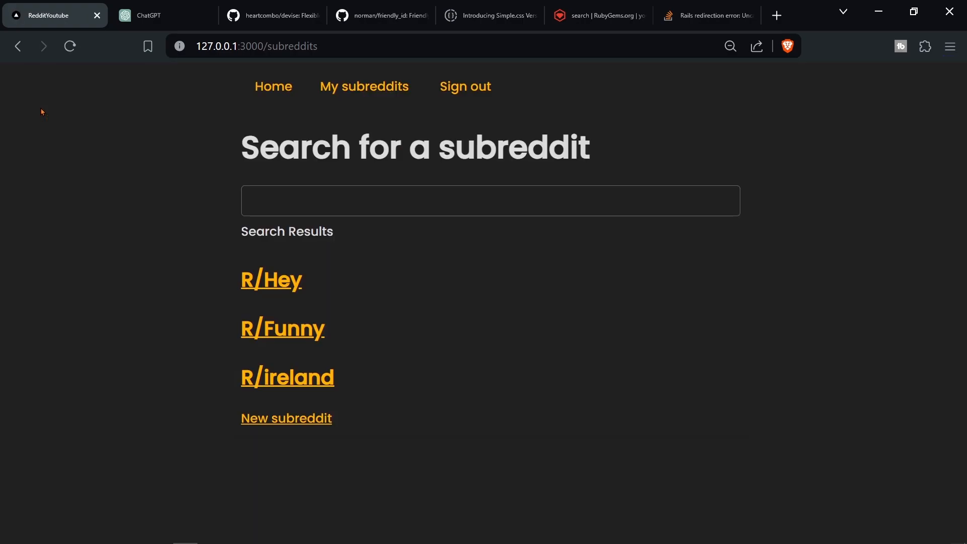
- Type 'w' into the subreddit search and review the missing search_results template error
type("w")
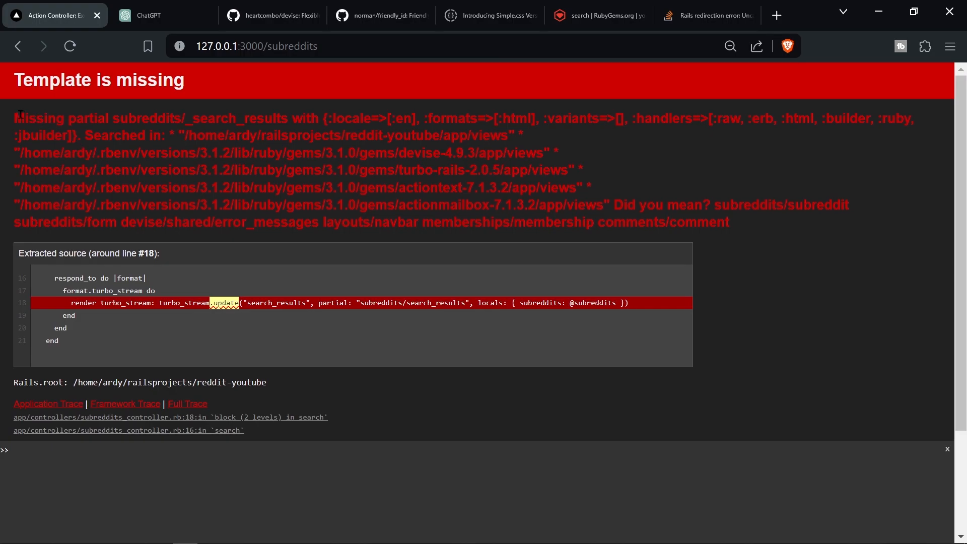
left_click_drag(24, 118, 159, 118)
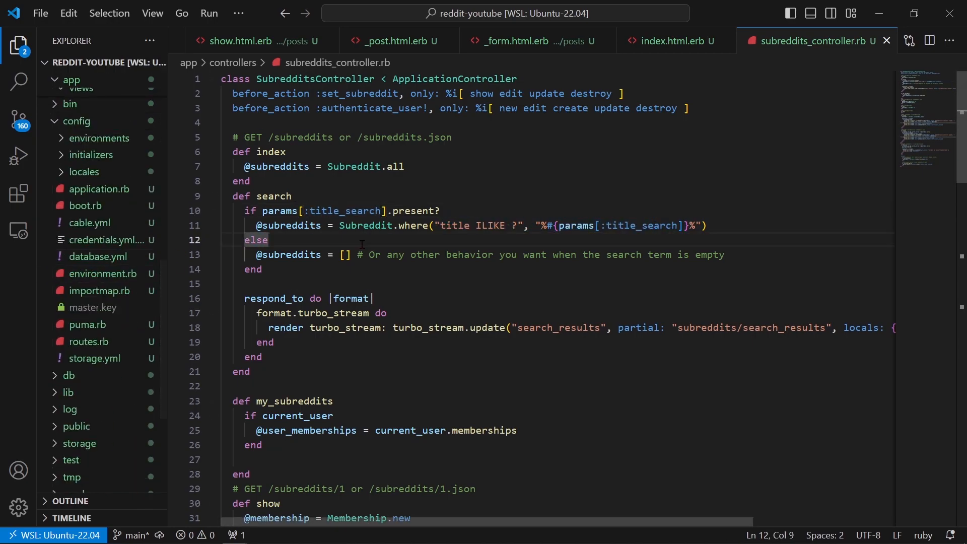
- Open database.yml to check the SQLite3 adapter
type("database")
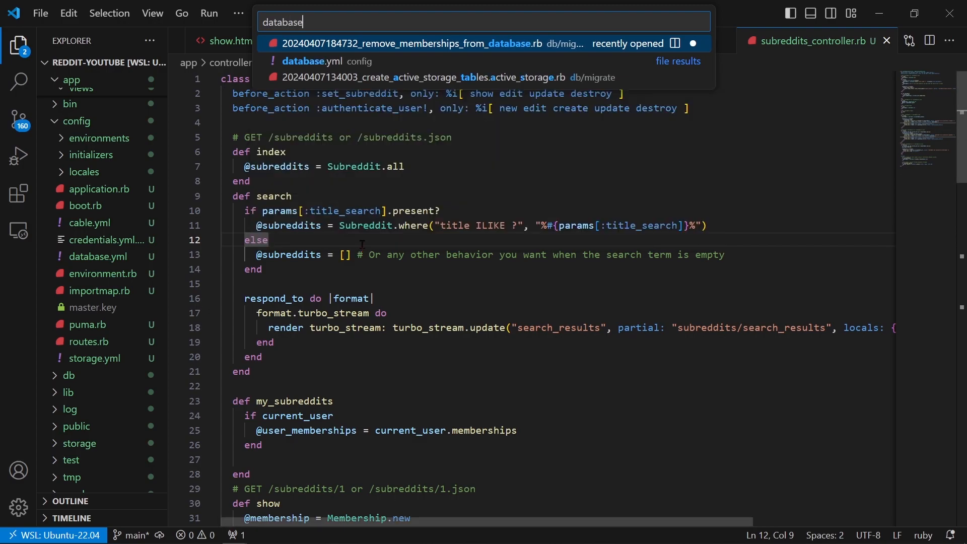
left_click(304, 61)
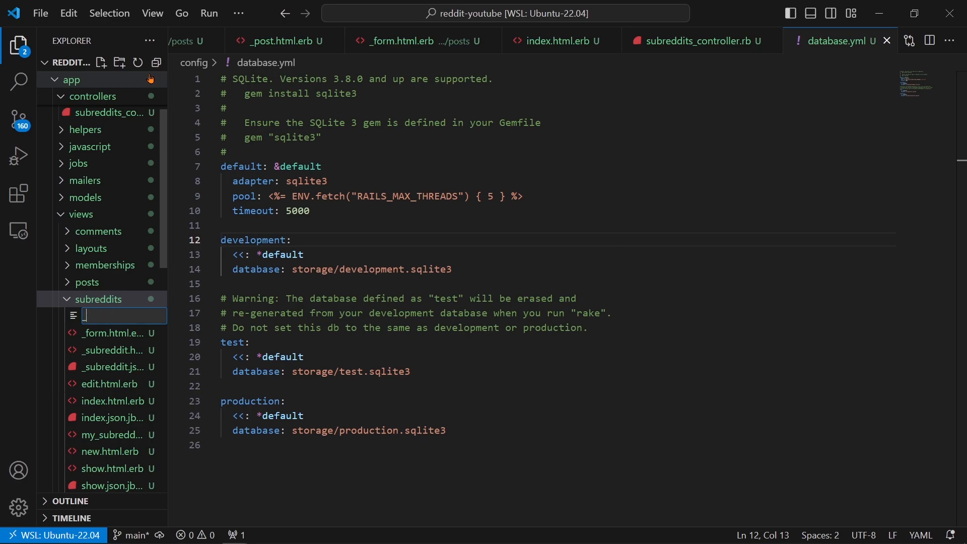
- Create _search_results.html.erb with styles and R/title subreddit links from the reference project
type("search")
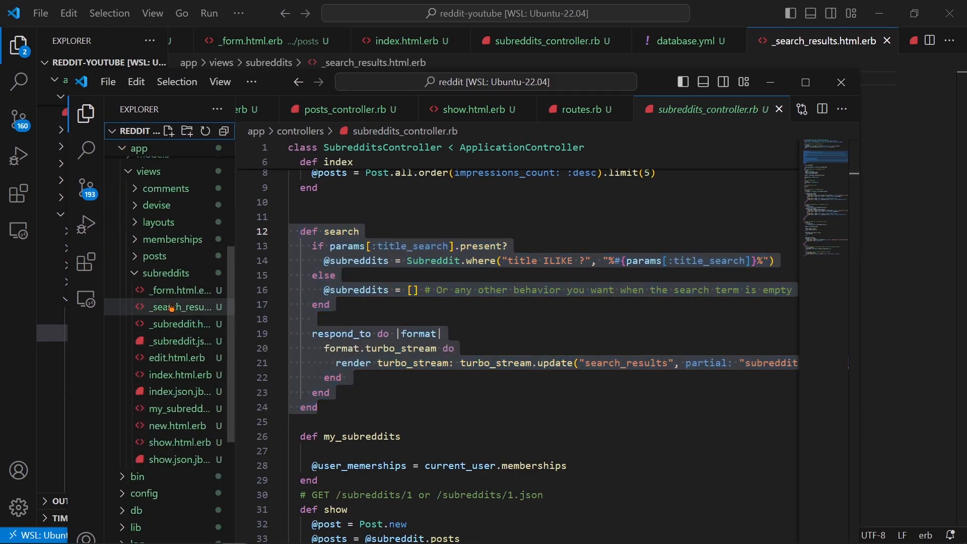
left_click(179, 306)
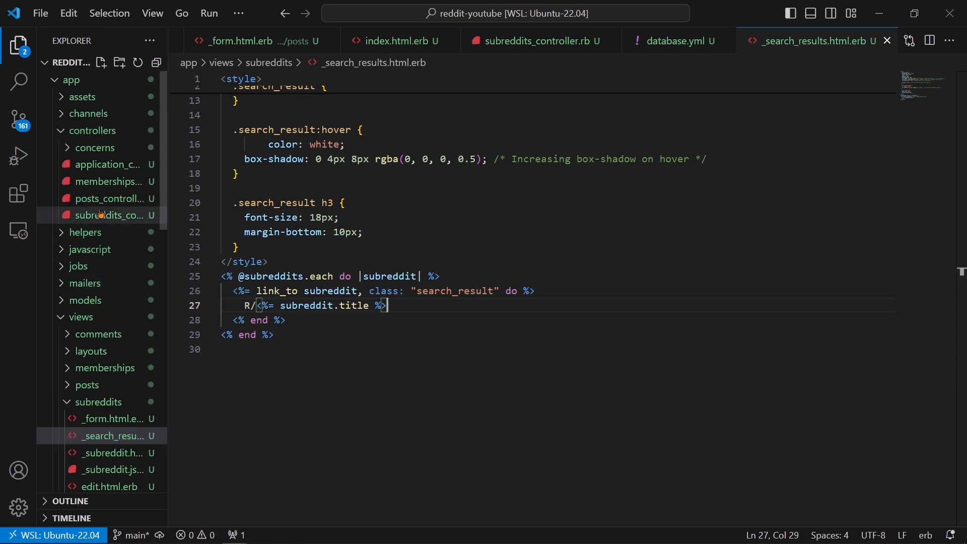
left_click(537, 41)
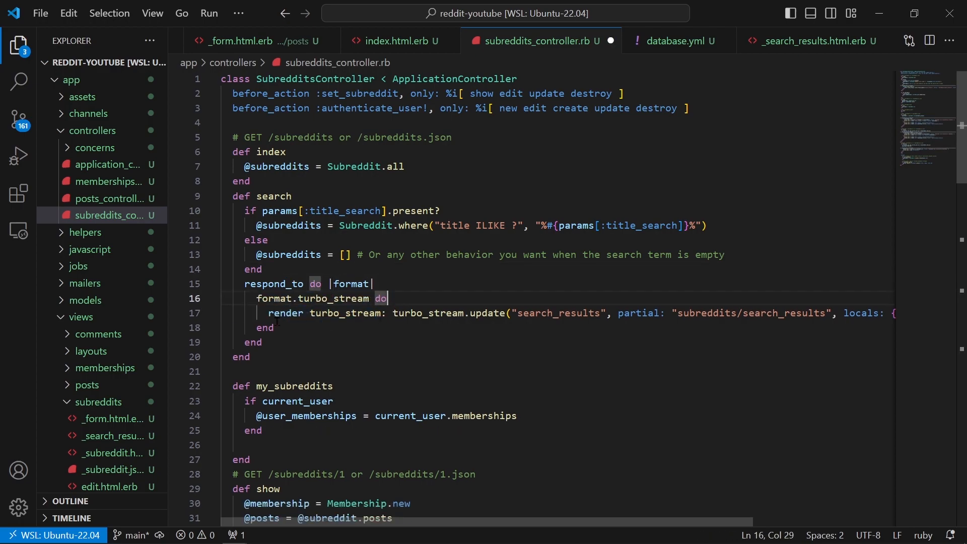
- Remove the blank line before respond_to in the search action and save
left_click_drag(269, 312, 571, 313)
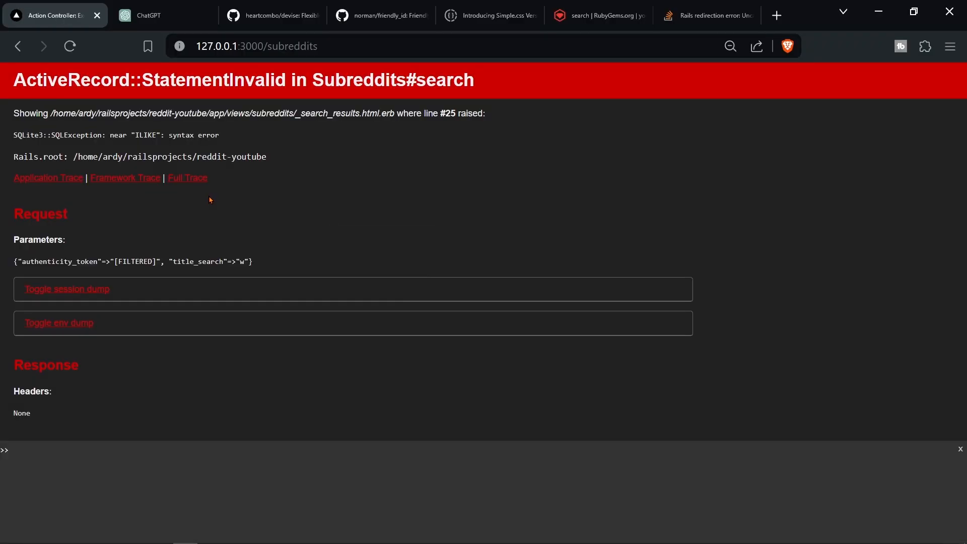
mouse_move(294, 162)
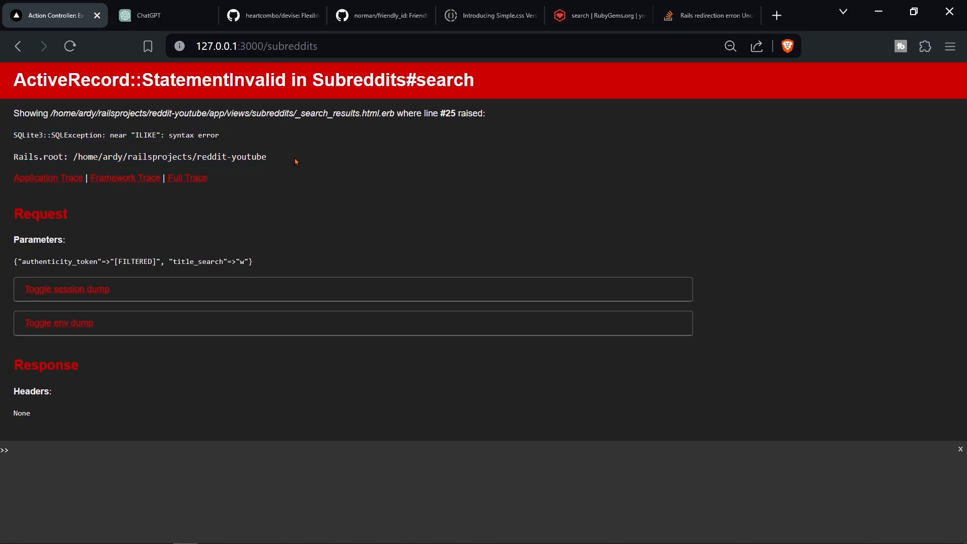
right_click(193, 135)
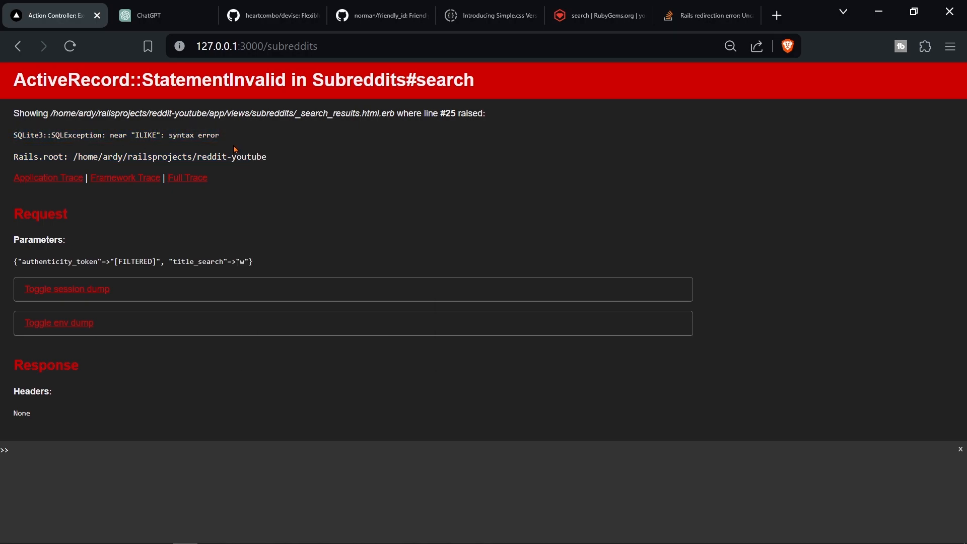
mouse_move(227, 181)
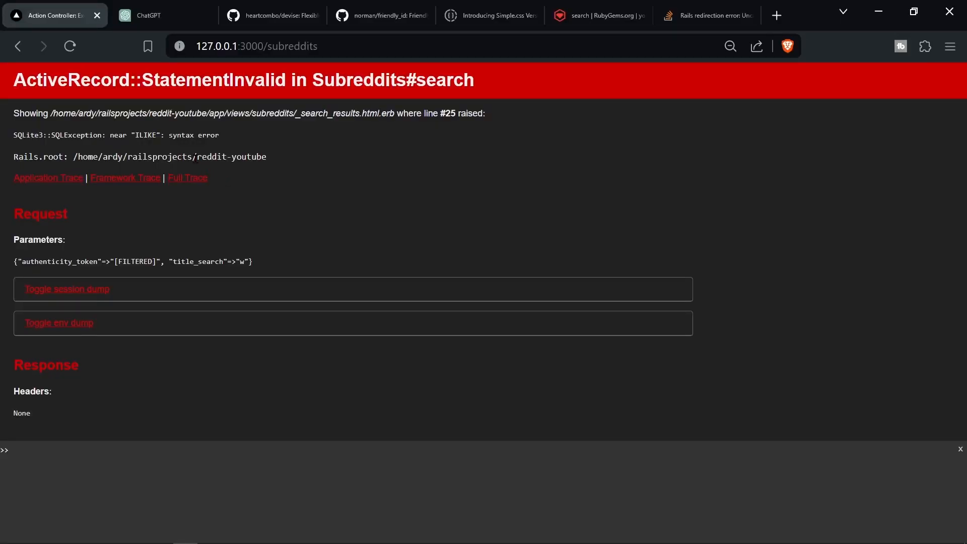
double_click(146, 135)
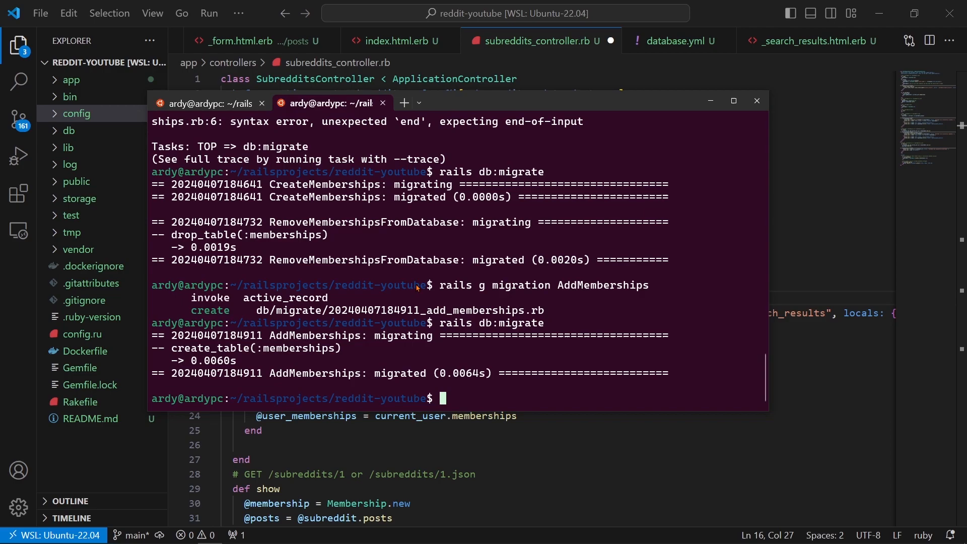
- Run rails db:system:change --to=postgresql, overwriting config/database.yml
type("rails db:system:cahn")
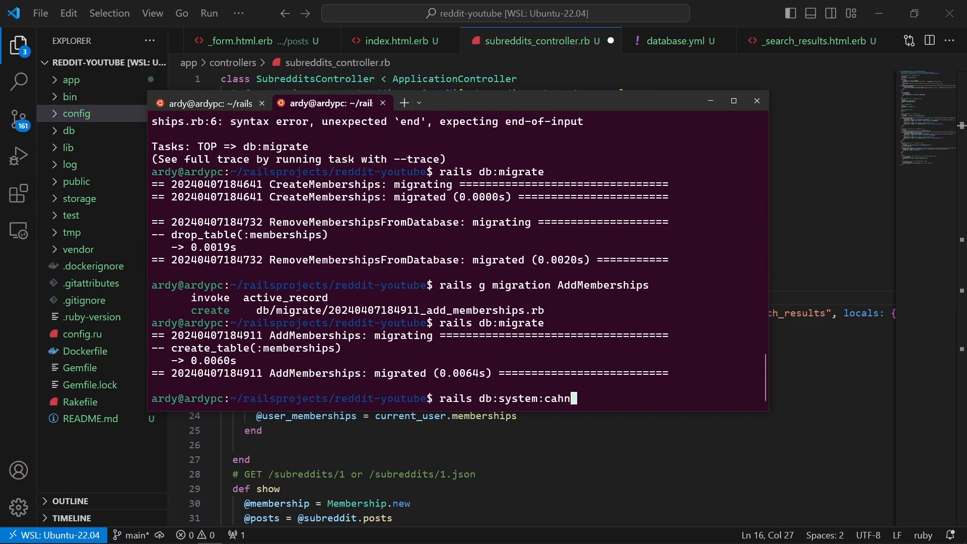
type("change")
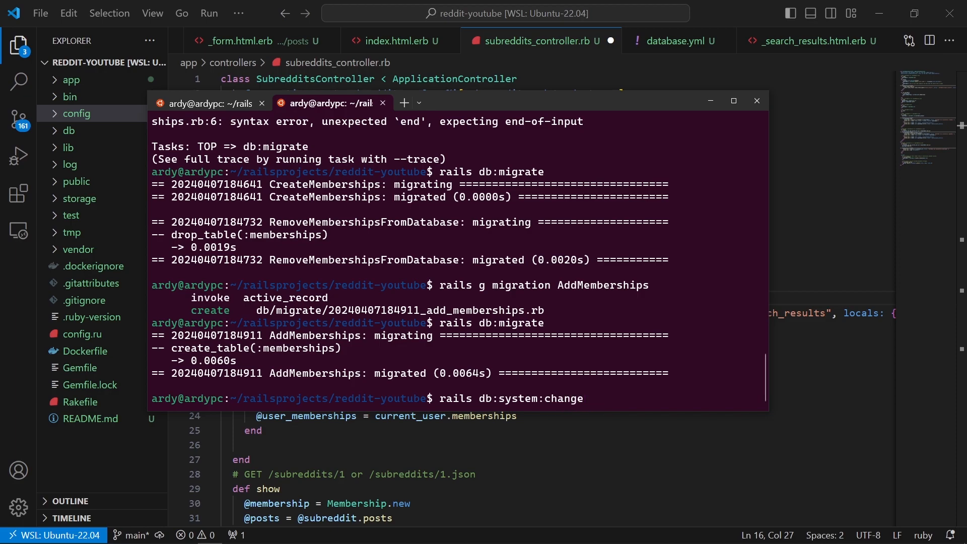
type("-to")
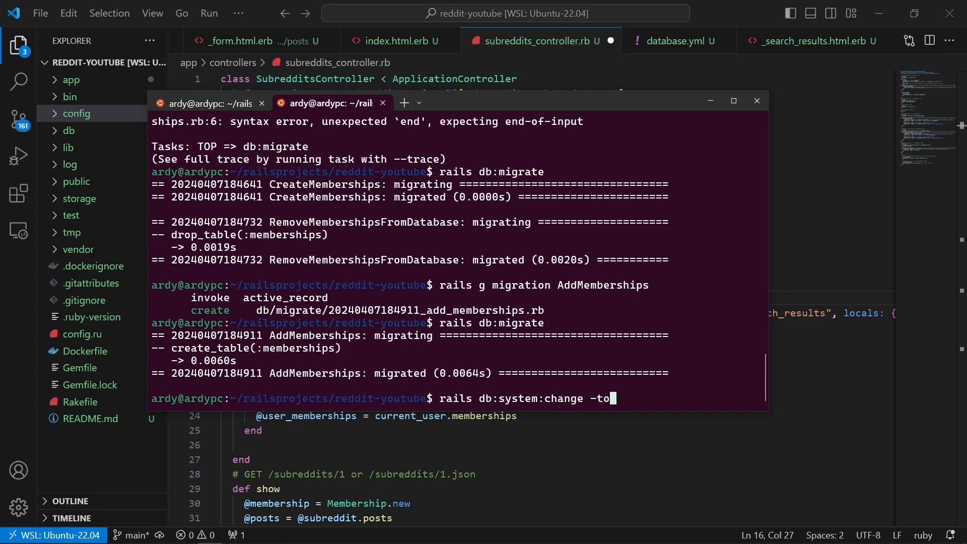
type("-")
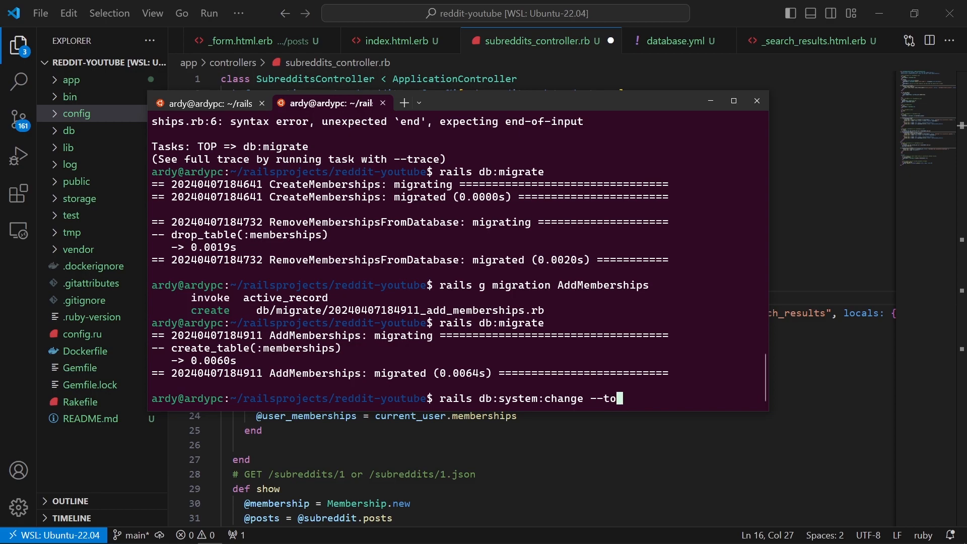
type("=postgresql")
type("y")
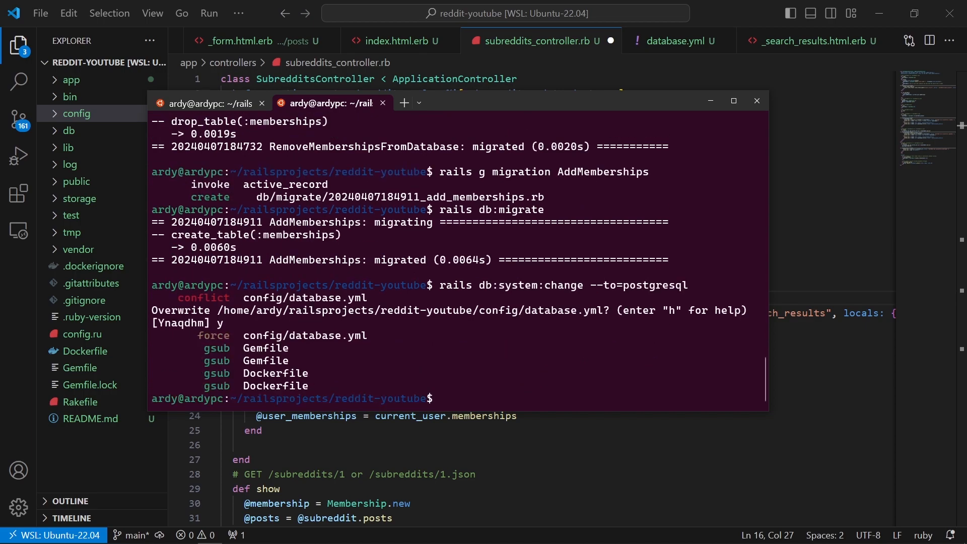
type("rails db:Cre")
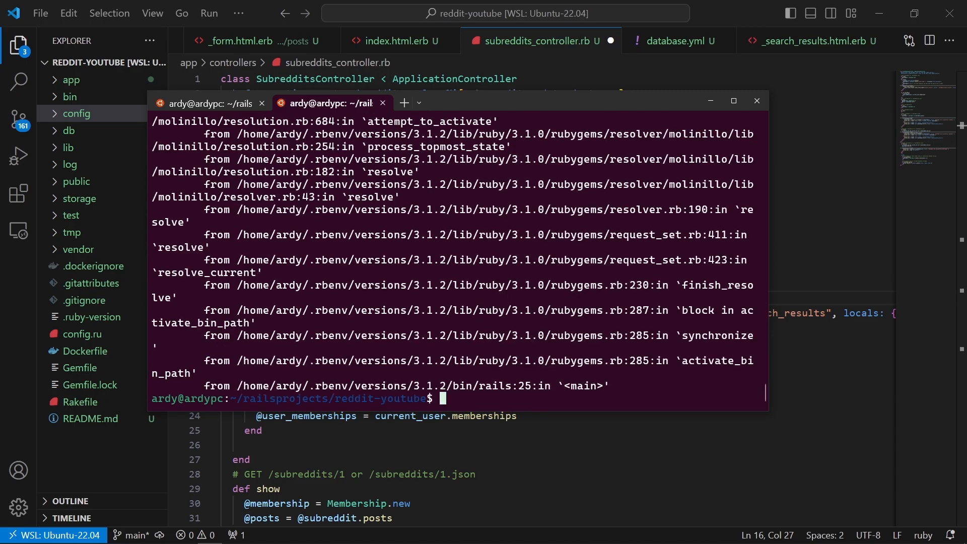
- Enter rails db:create in the terminal after the gem resolver error
type("rails db:c")
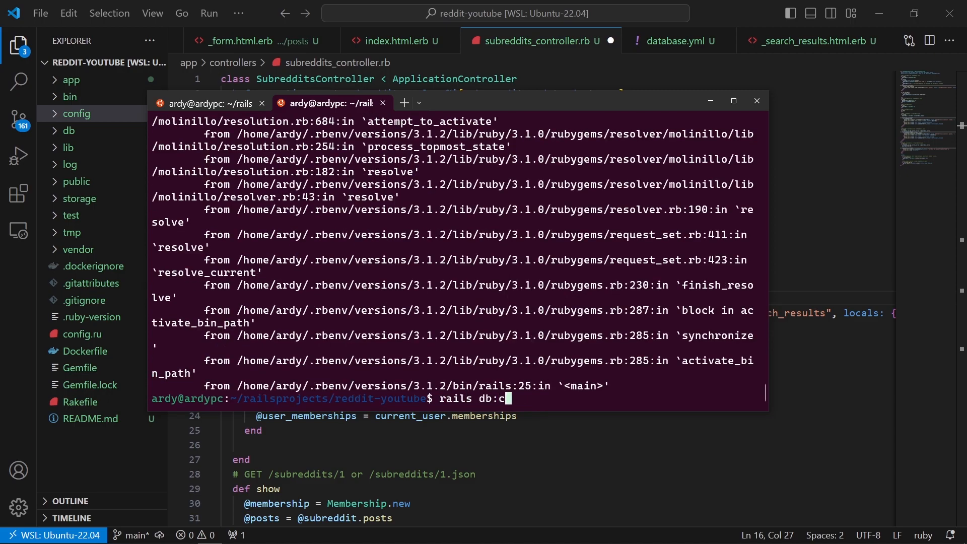
type("reate")
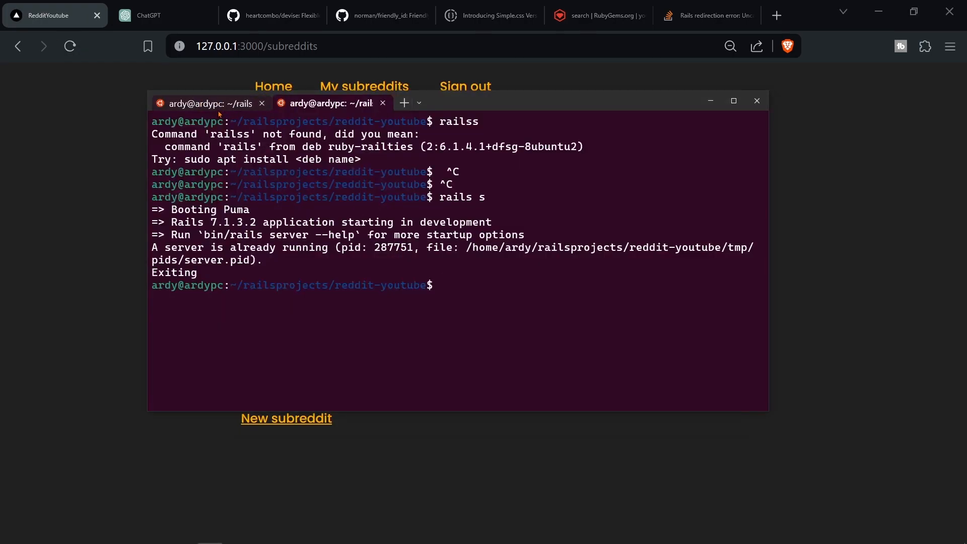
- Reload /subreddits, run pending migrations, and highlight the memberships UndefinedTable error
left_click(210, 102)
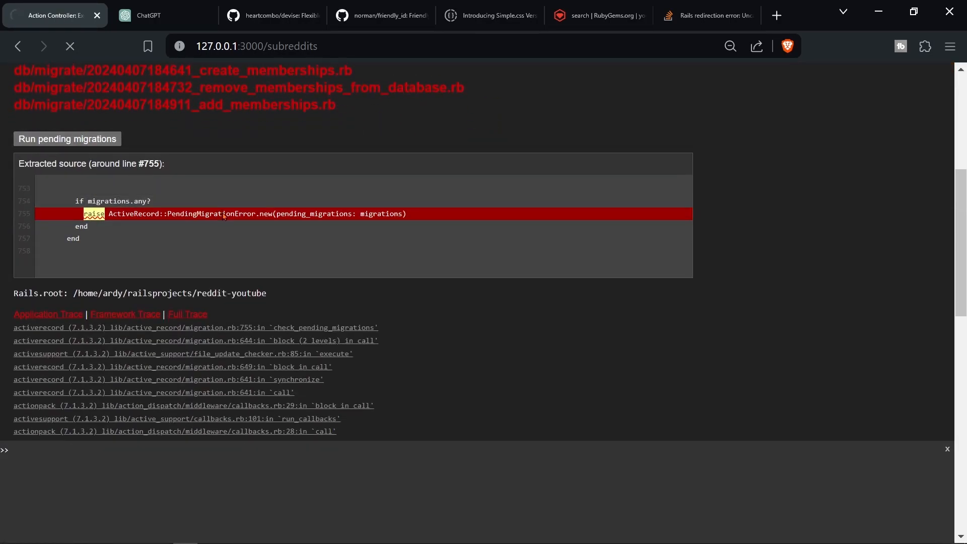
left_click(67, 139)
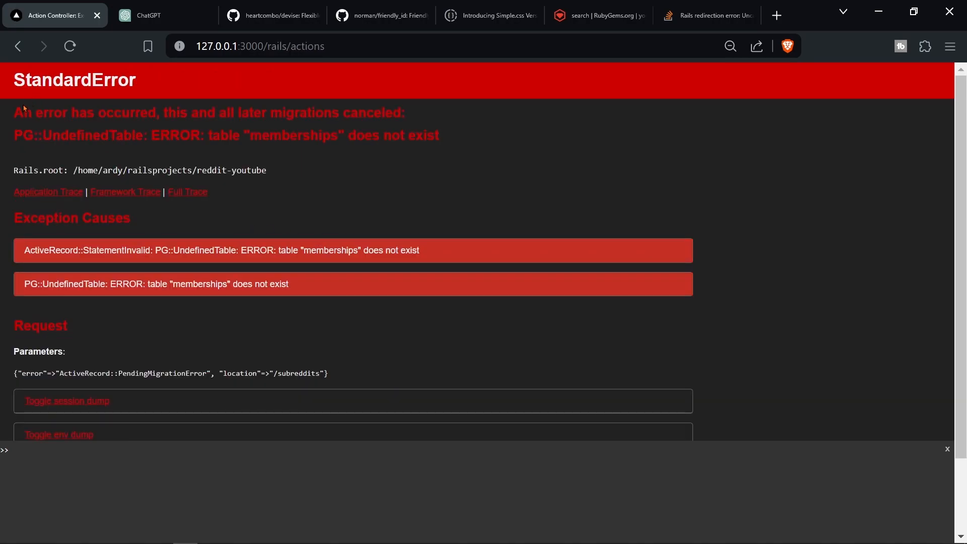
left_click_drag(13, 113, 330, 135)
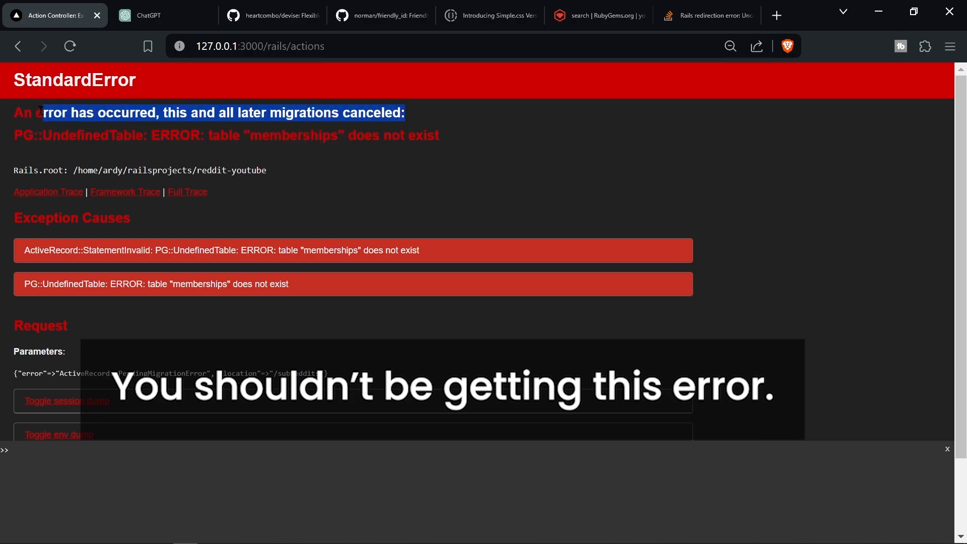
left_click_drag(43, 111, 309, 135)
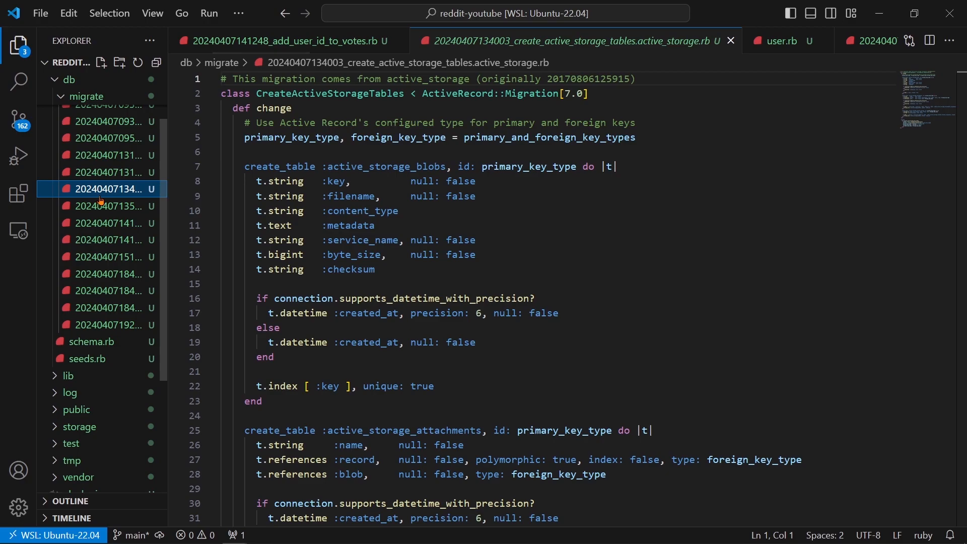
- Review the remove and add memberships migrations, then delete the newest migration file
left_click(109, 274)
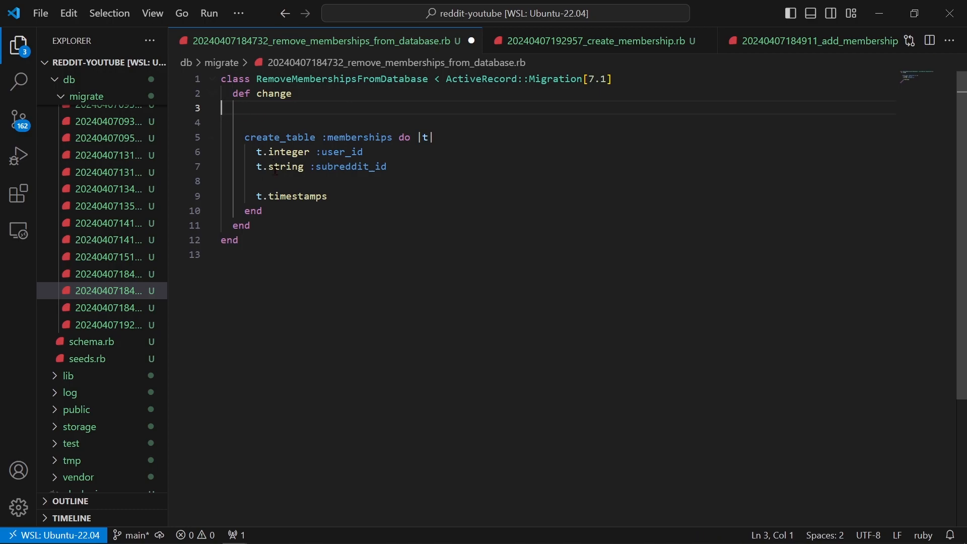
left_click(110, 308)
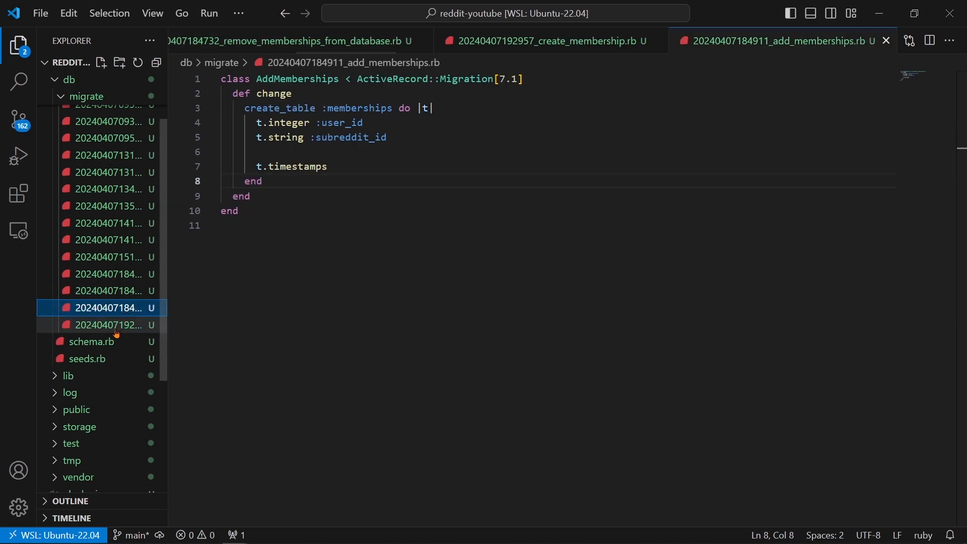
right_click(111, 308)
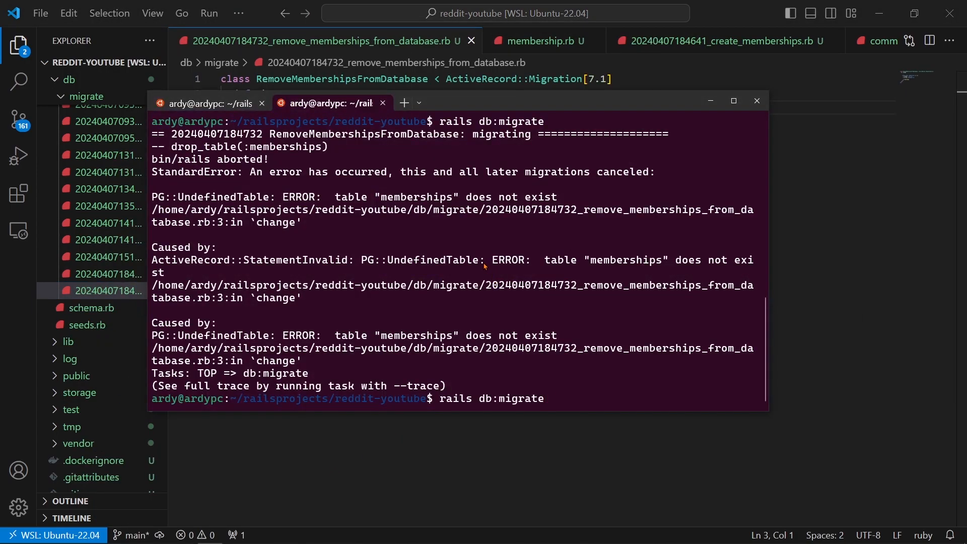
- Scroll the terminal output showing the PG::UndefinedTable error from rails db:migrate
scroll("down", 3)
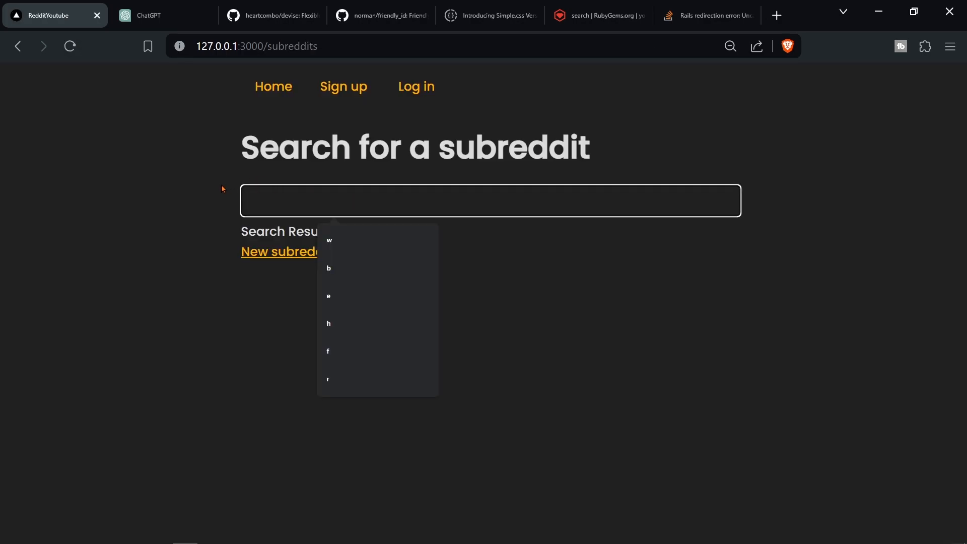
- Test the subreddit search with 'we', clear it, and return to the home page
type("we")
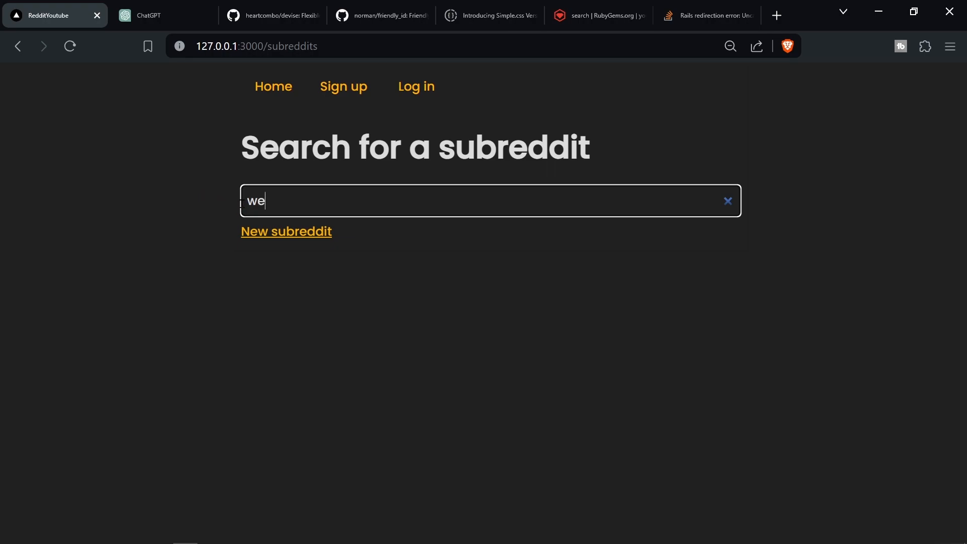
left_click(727, 201)
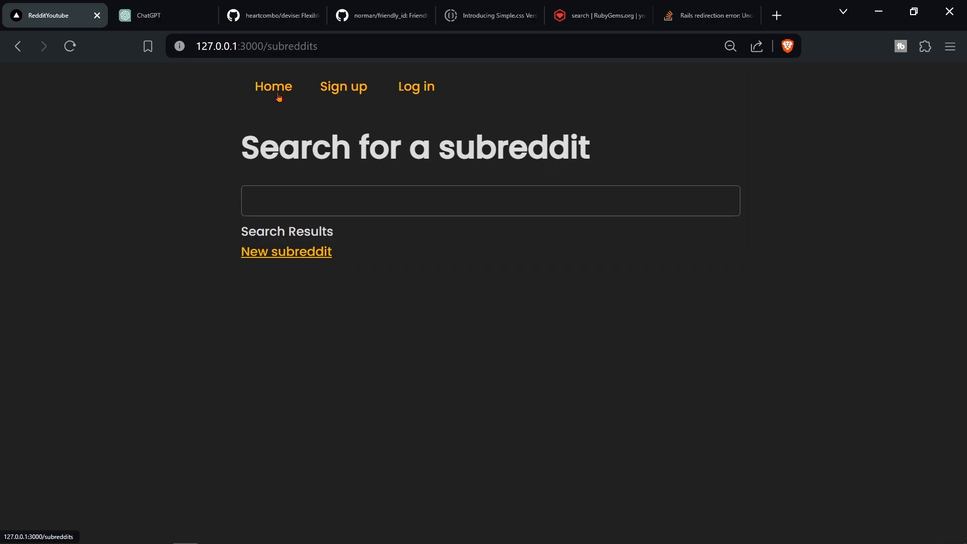
left_click(490, 200)
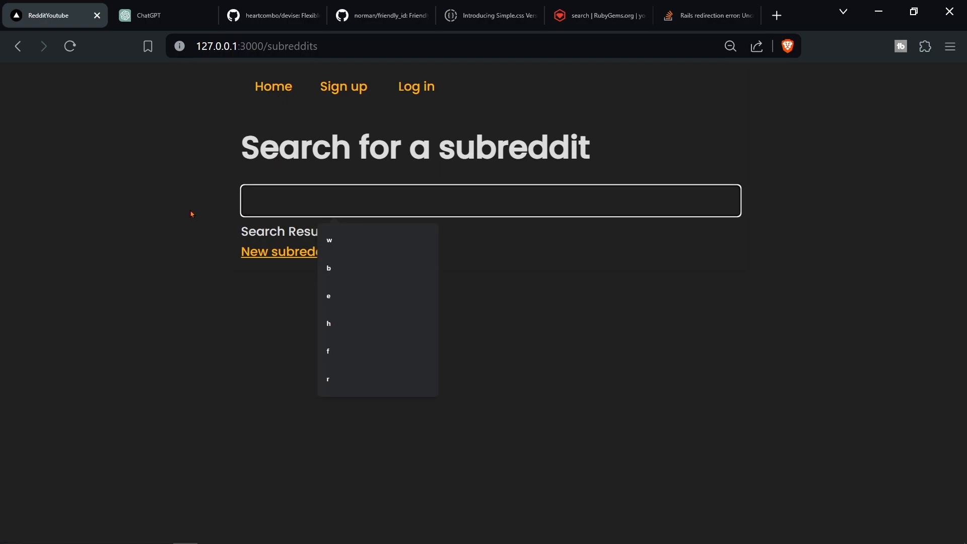
left_click(416, 86)
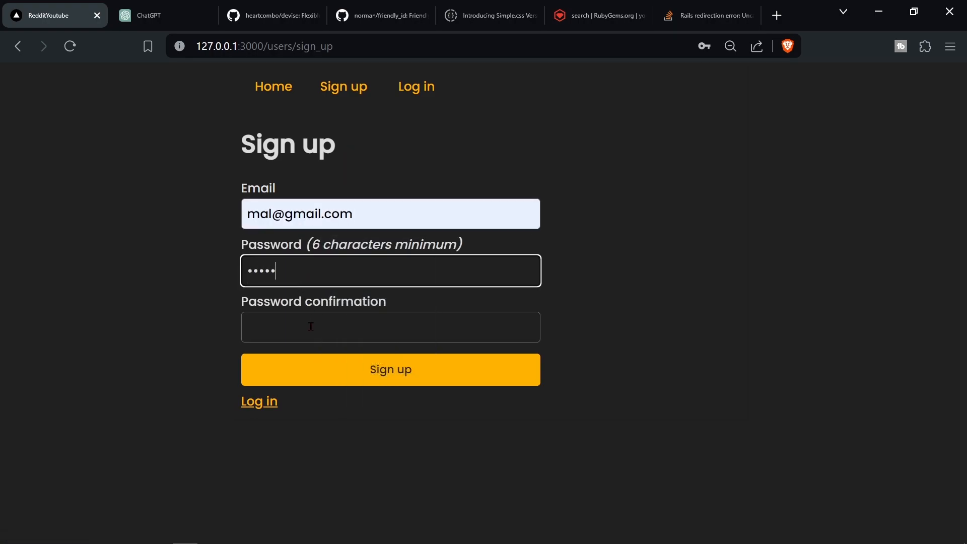
- Submit the sign-up form and create the subreddit 'He'
left_click(390, 368)
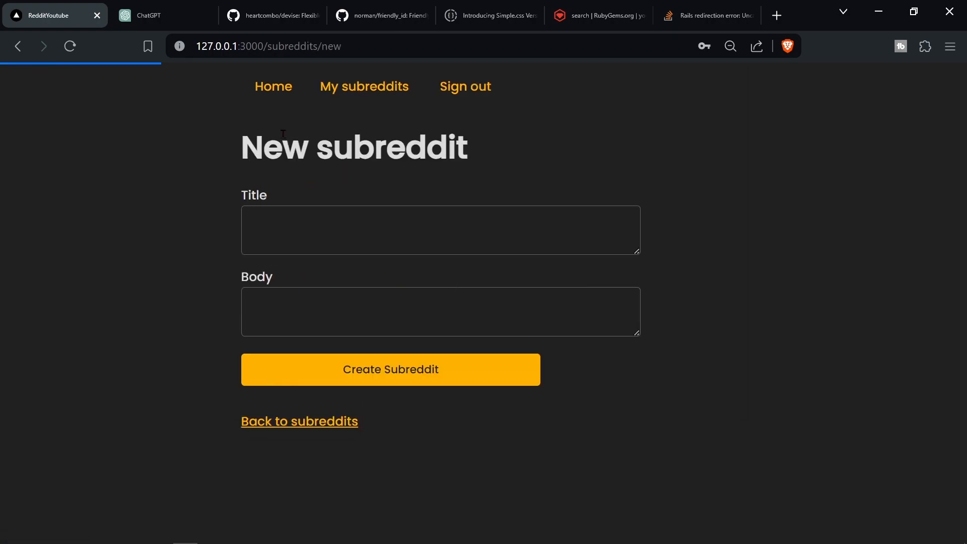
type("He")
type("h")
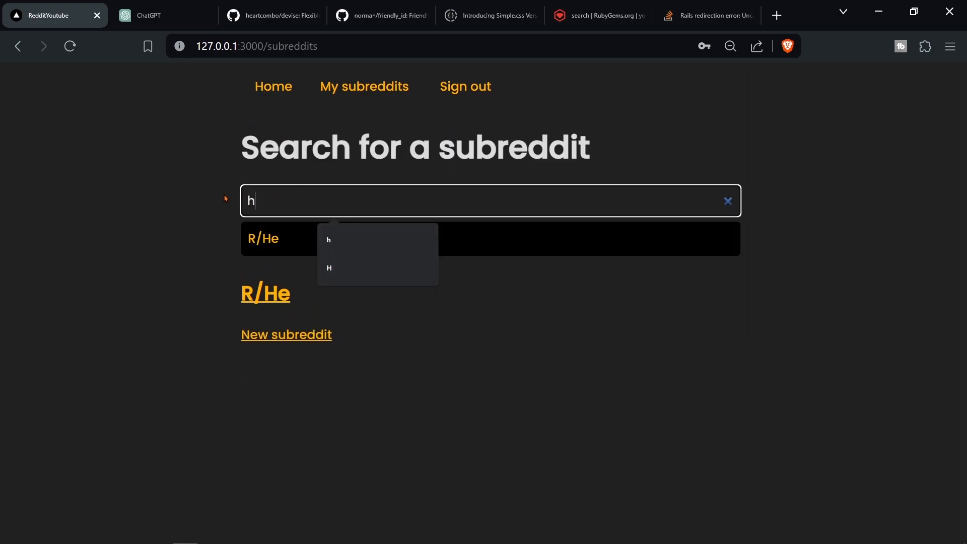
left_click(263, 238)
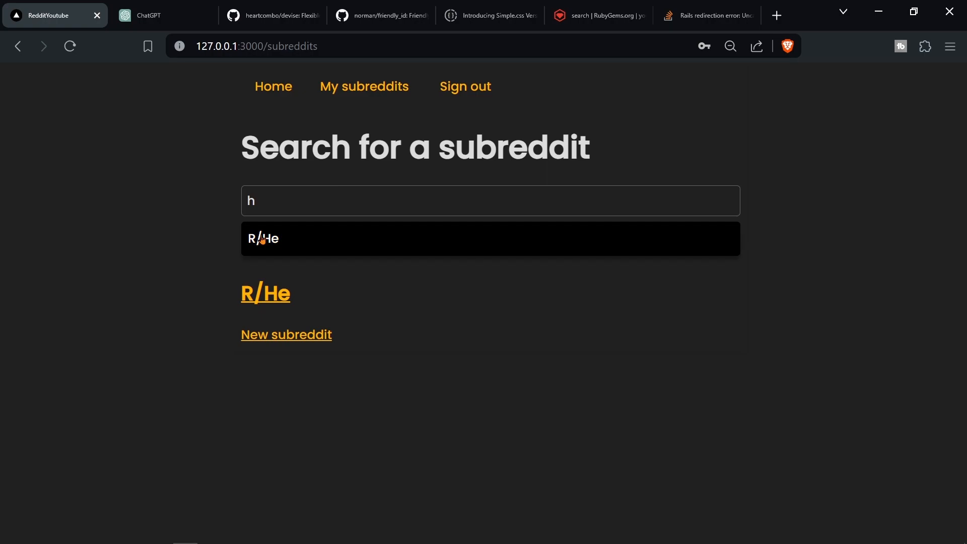
mouse_move(596, 150)
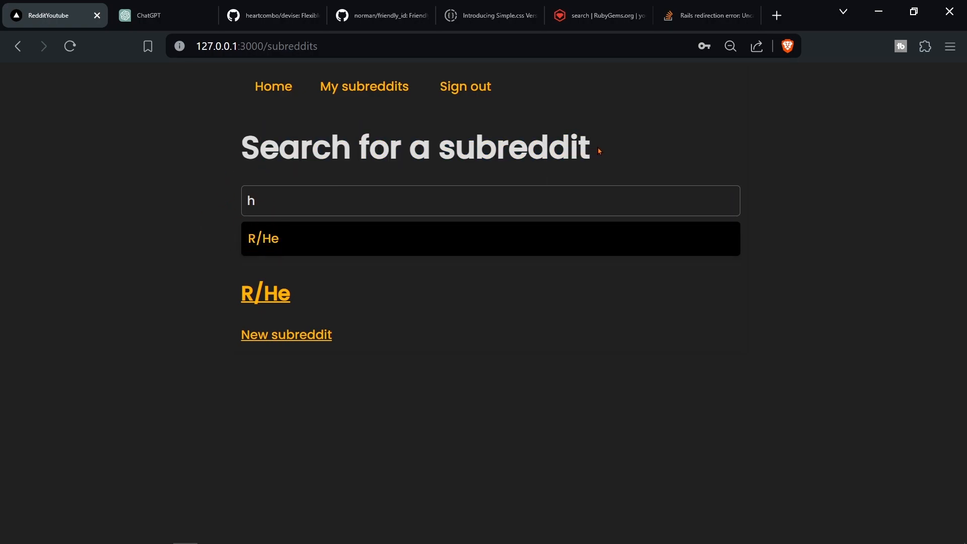
- Live-search the subreddits, open R/He from the results, and return to the index
left_click_drag(241, 148, 475, 148)
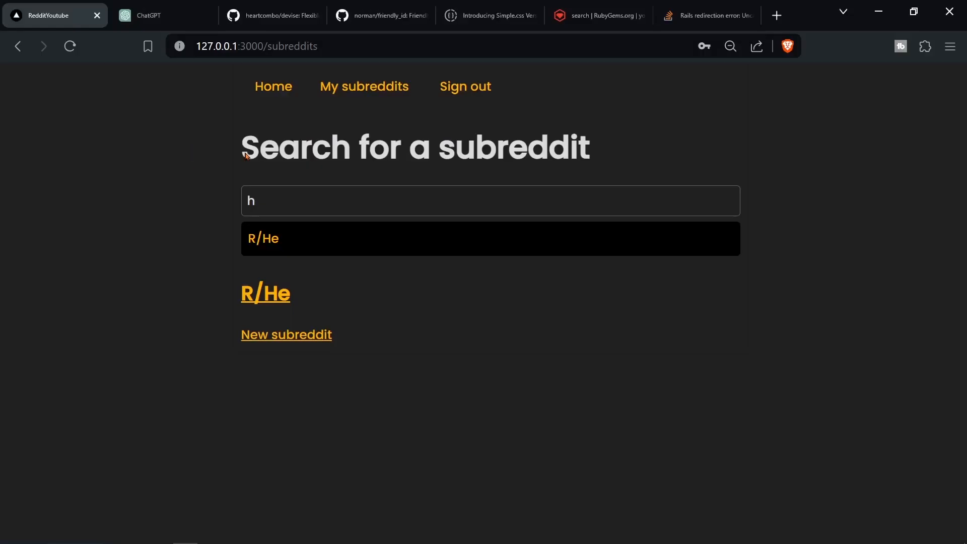
type("g")
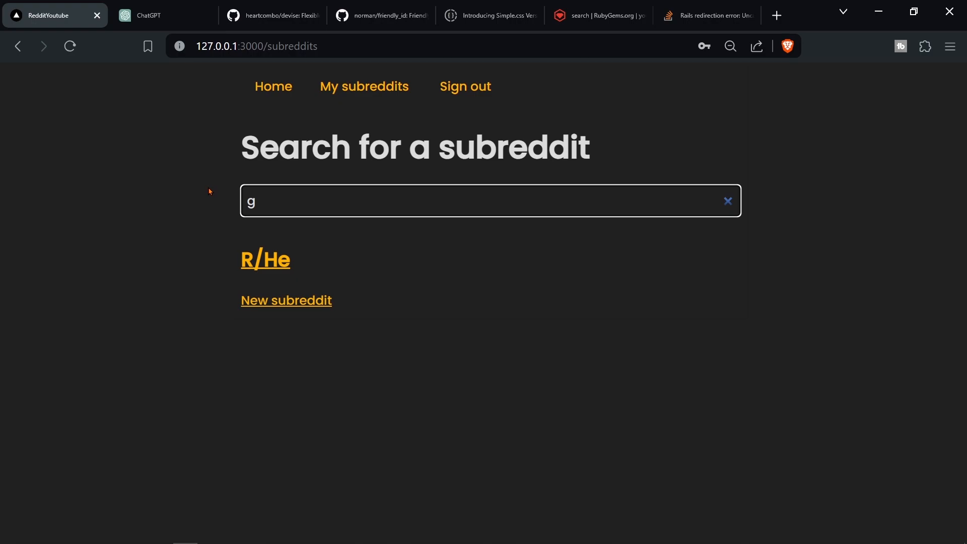
left_click(265, 258)
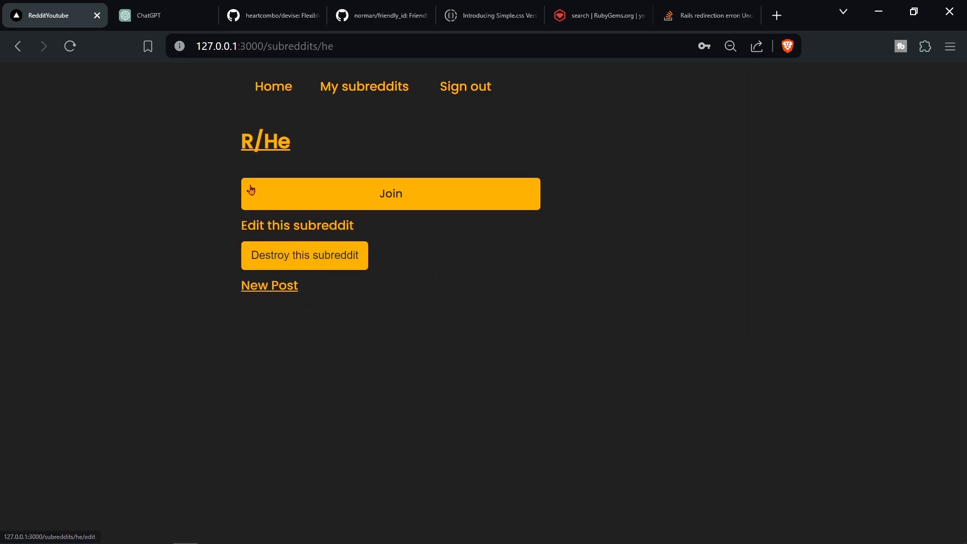
left_click(364, 86)
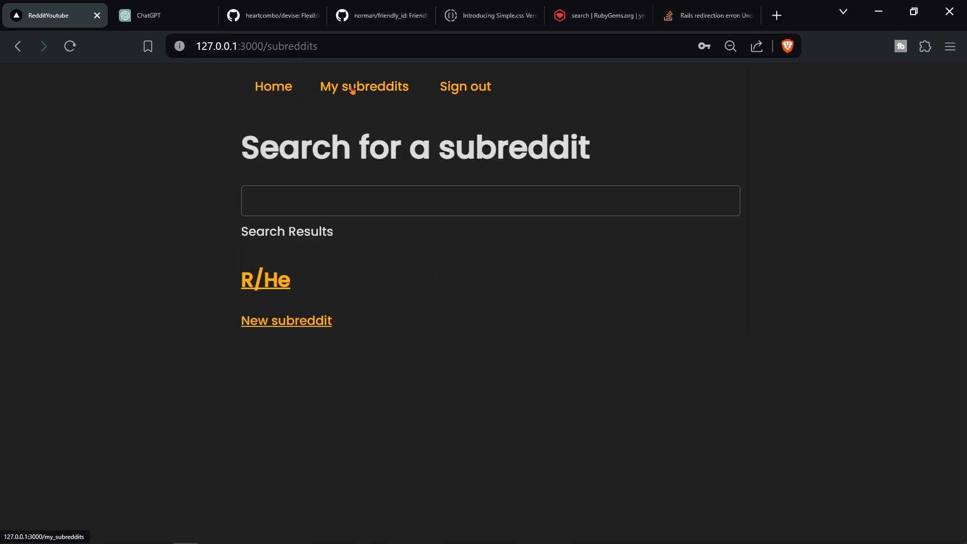